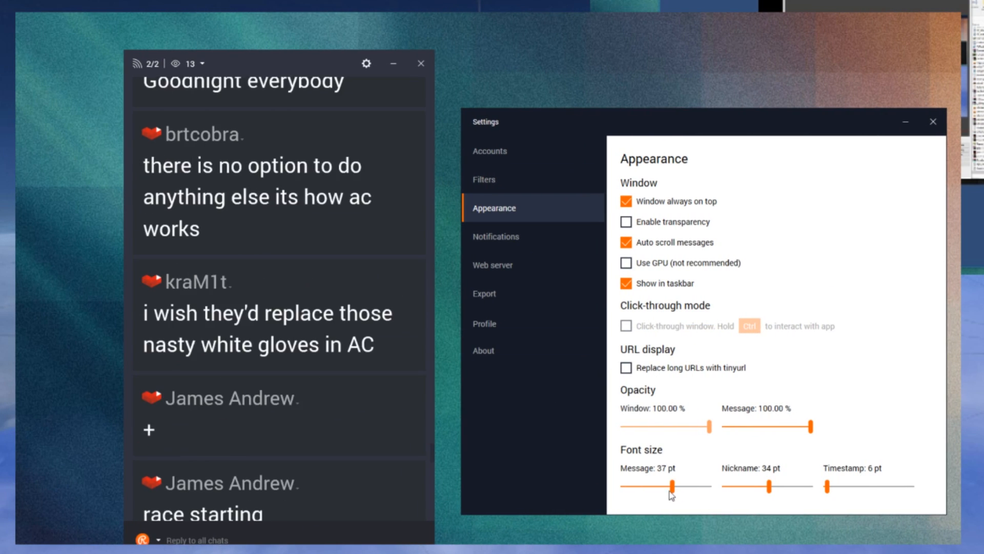
Drag the font size sliders to 38 pt for messages and 26 pt for nicknames.
left_click_drag(674, 485, 629, 484)
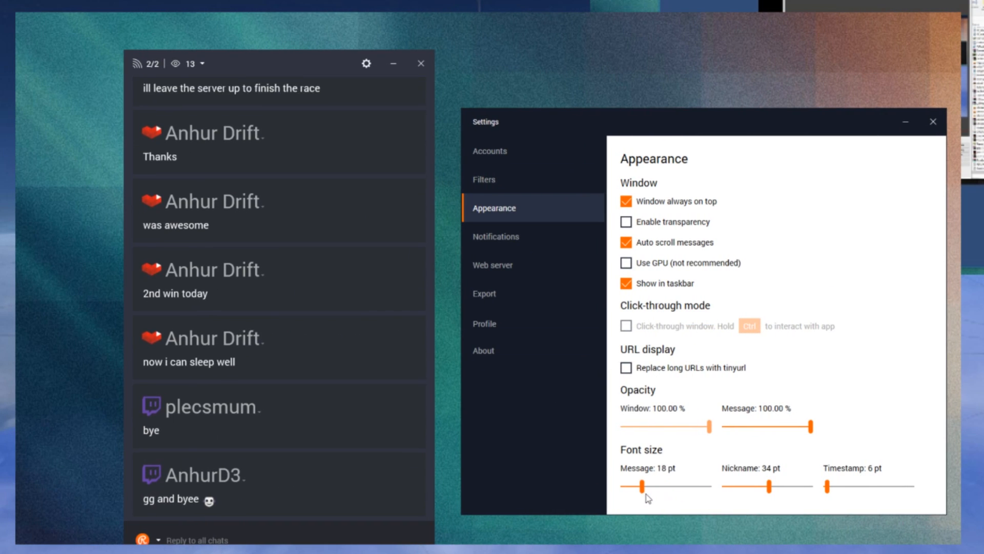
left_click_drag(630, 485, 657, 485)
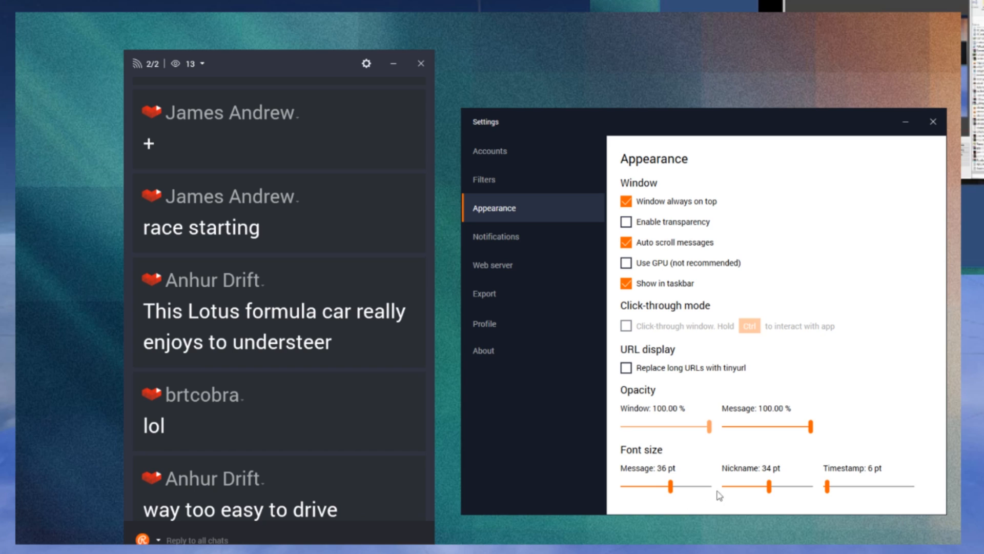
left_click_drag(769, 485, 745, 485)
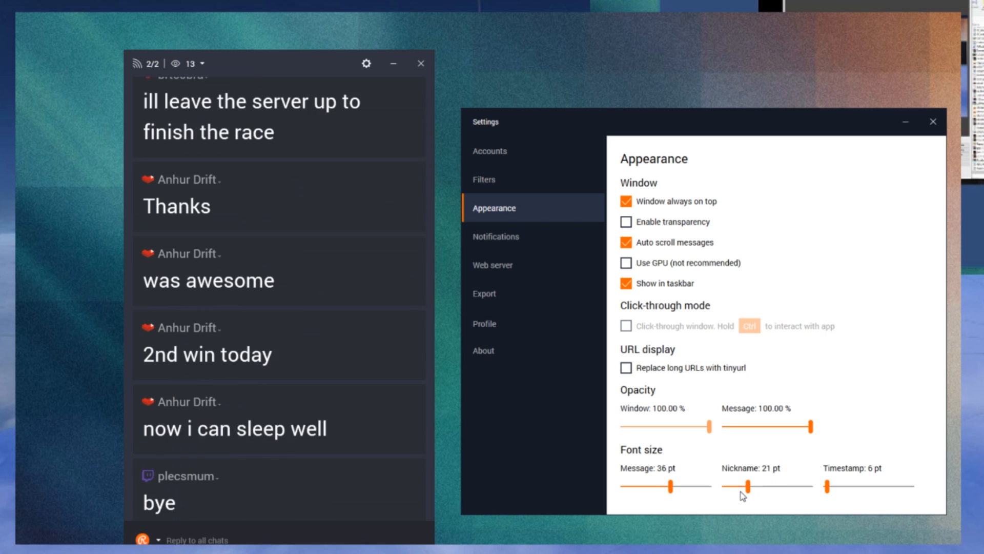
left_click_drag(737, 485, 746, 485)
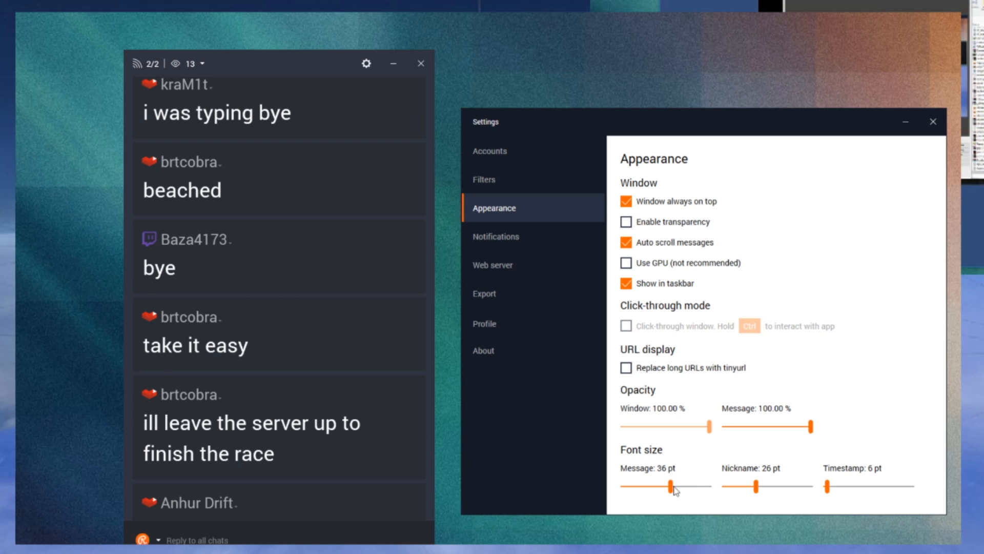
left_click_drag(665, 486, 675, 486)
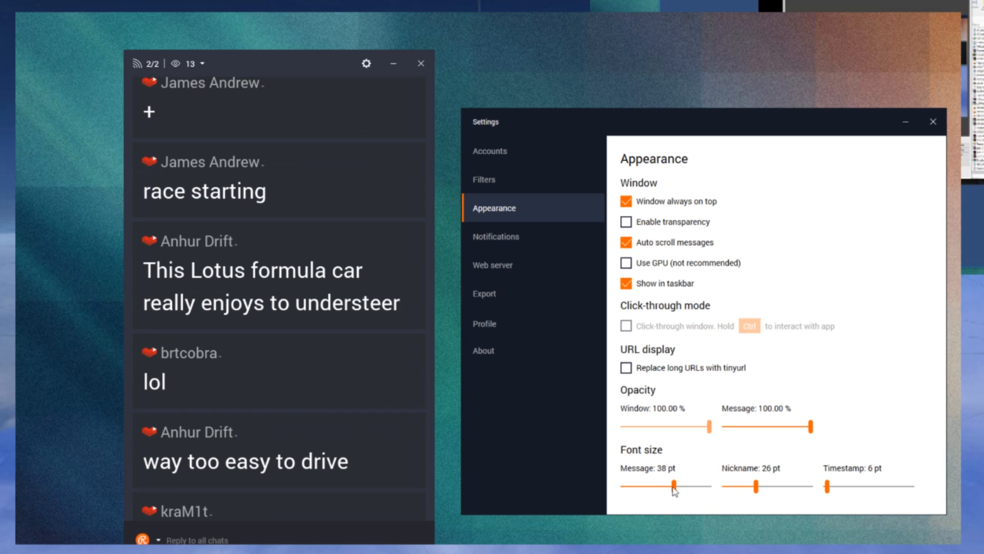
left_click_drag(676, 486, 671, 486)
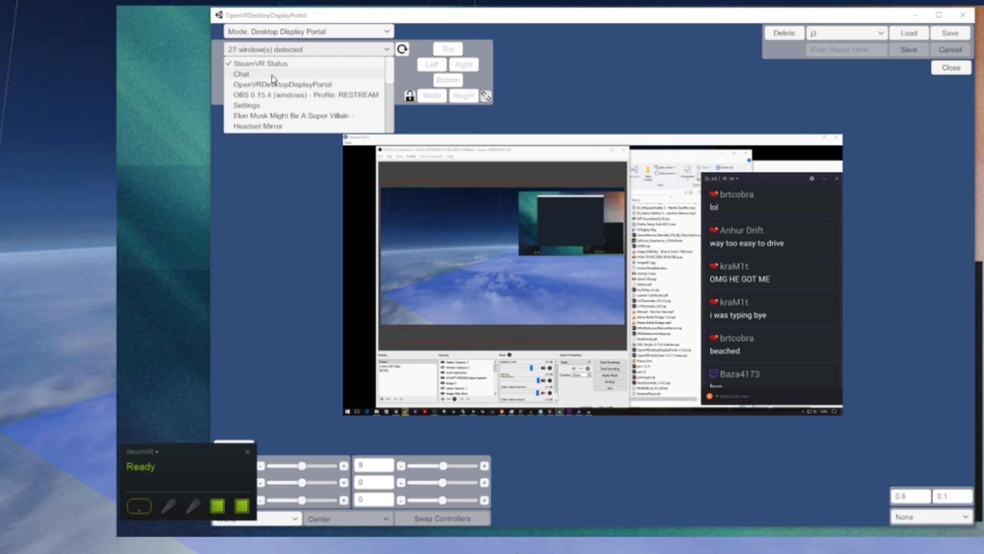
Select the Chat window as the capture source from the detected windows list.
left_click(242, 74)
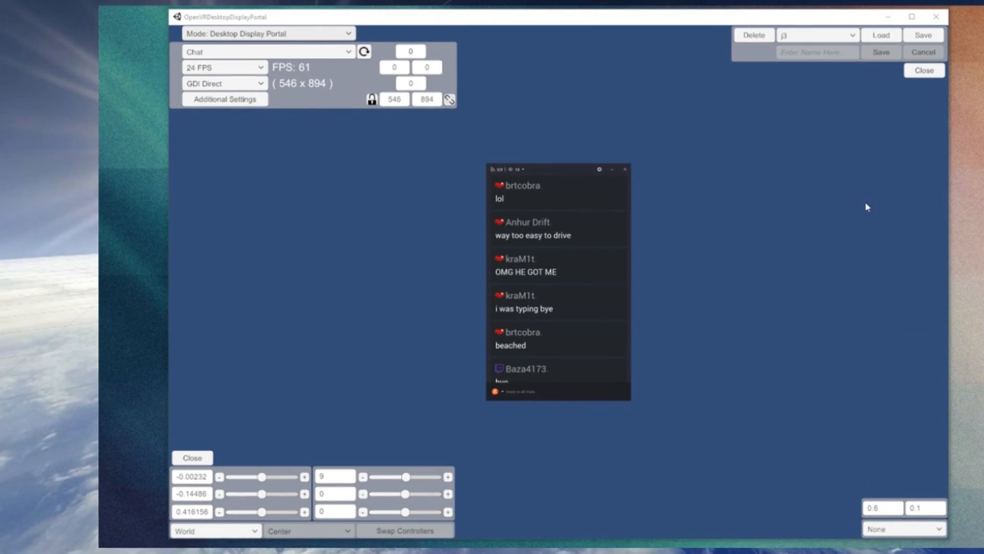
left_click(816, 35)
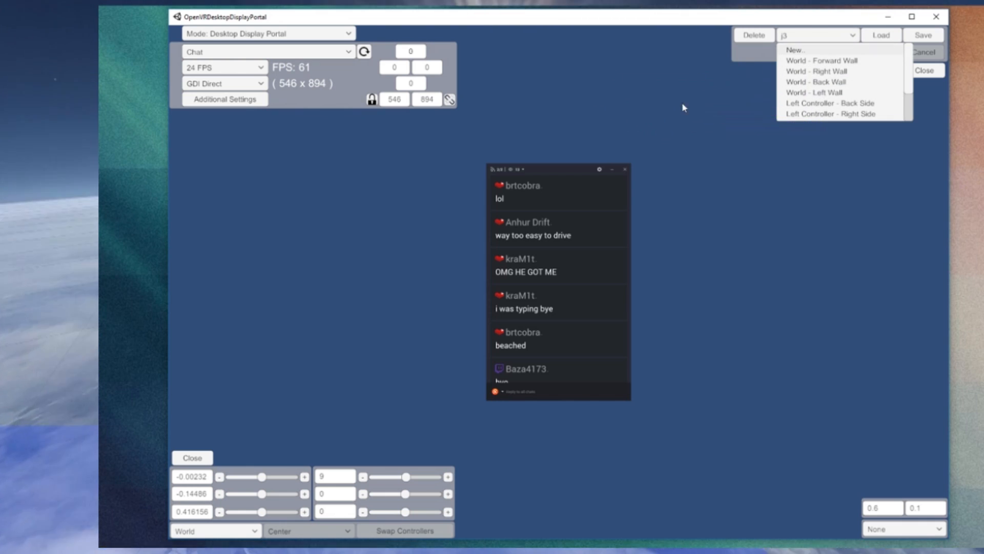
left_click(795, 49)
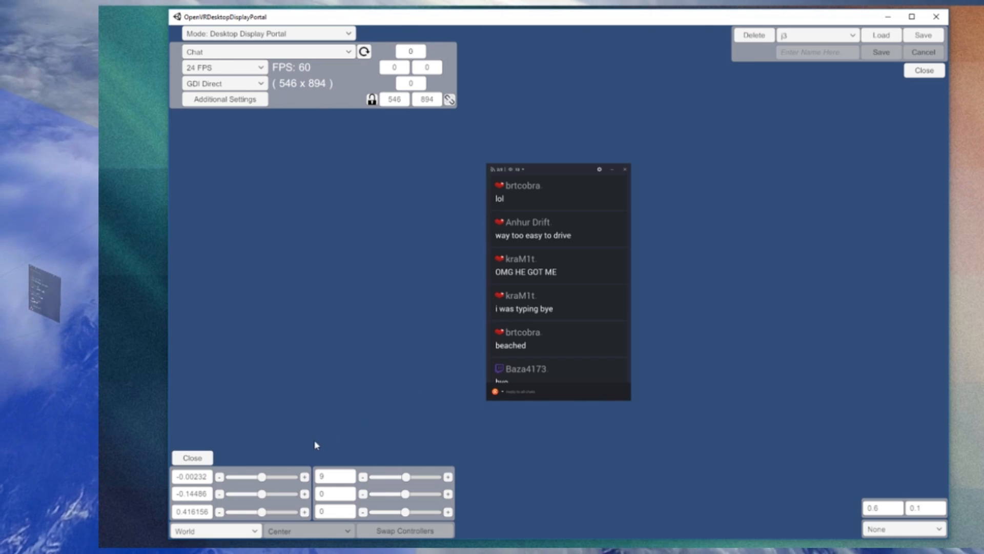
mouse_move(290, 439)
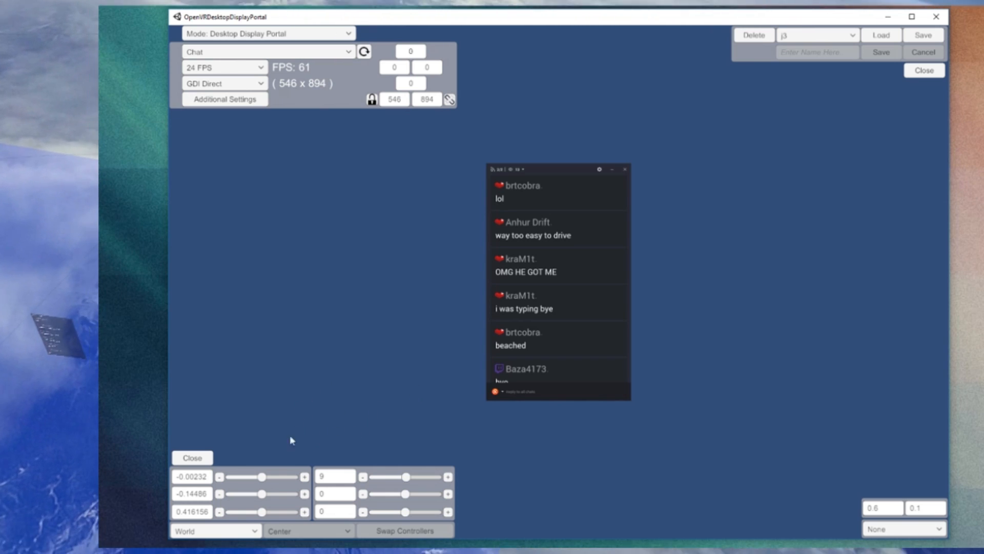
mouse_move(336, 477)
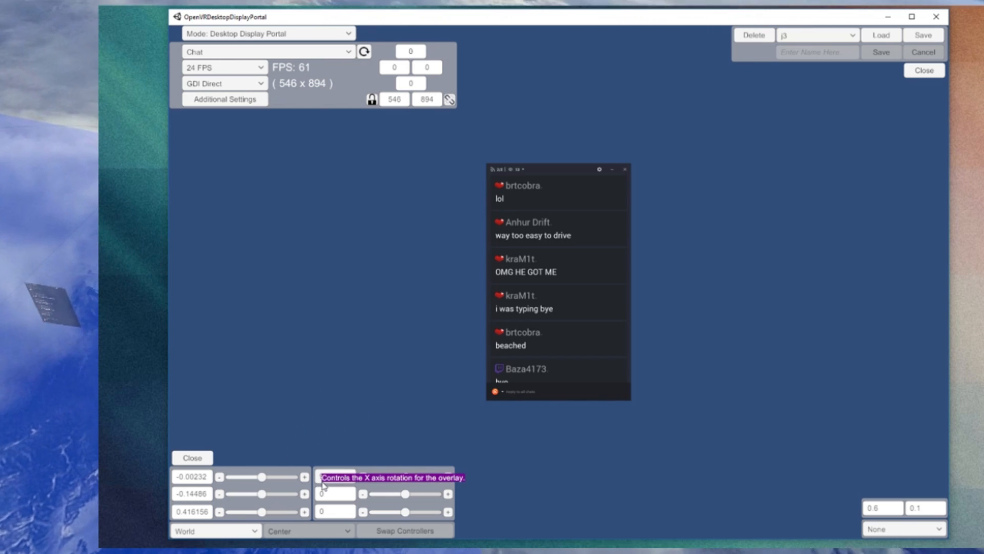
Adjust the Y rotation field and nudge the position slider to angle the overlay in world space.
type("9")
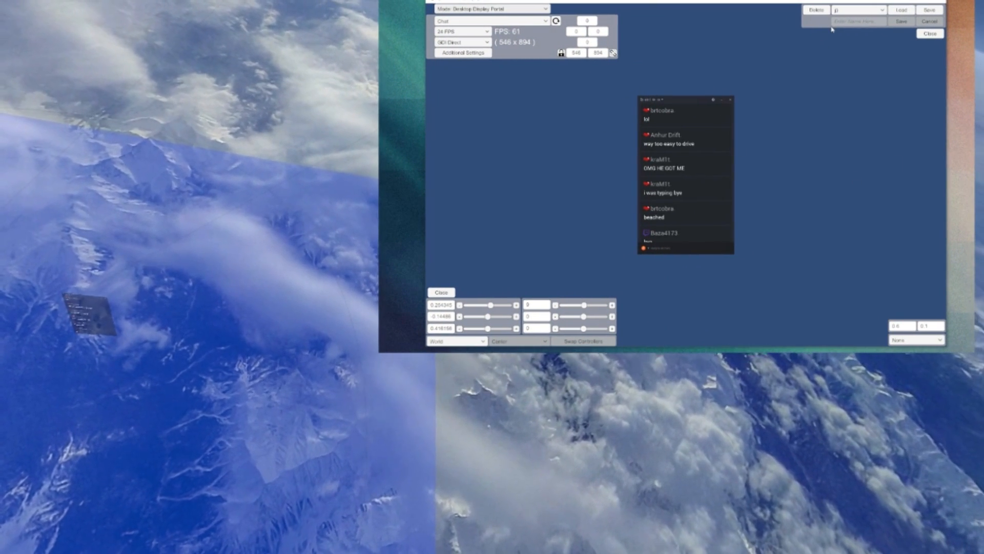
left_click_drag(491, 304, 507, 305)
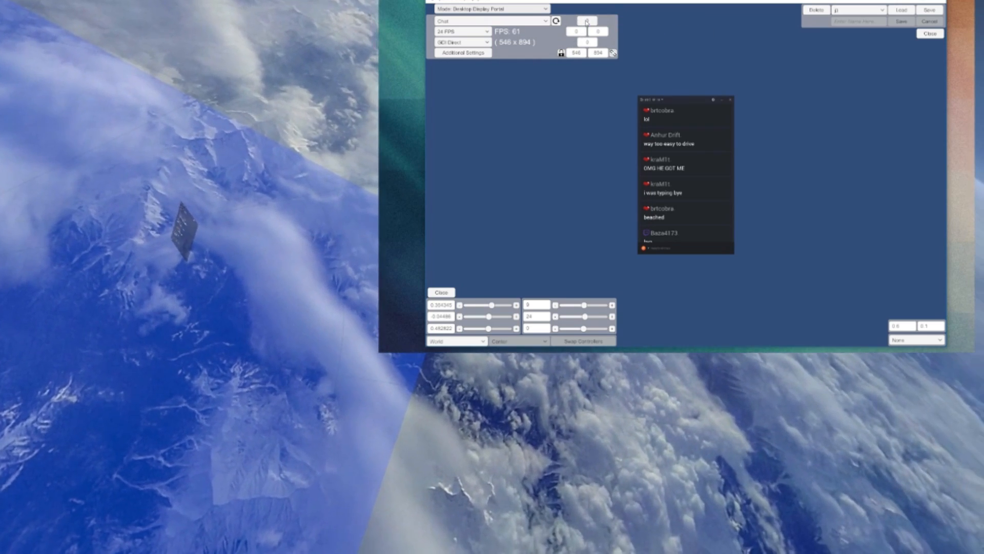
mouse_move(587, 20)
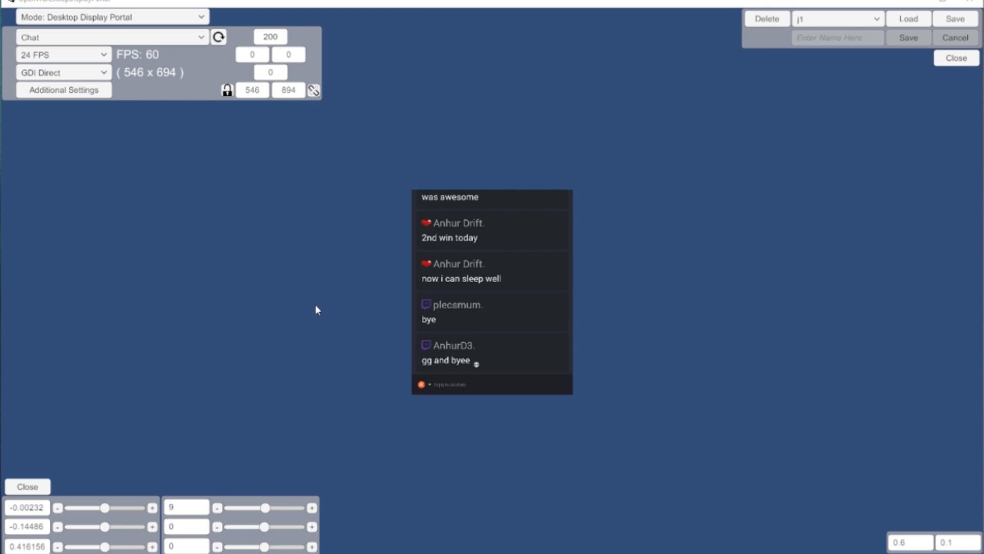
mouse_move(282, 255)
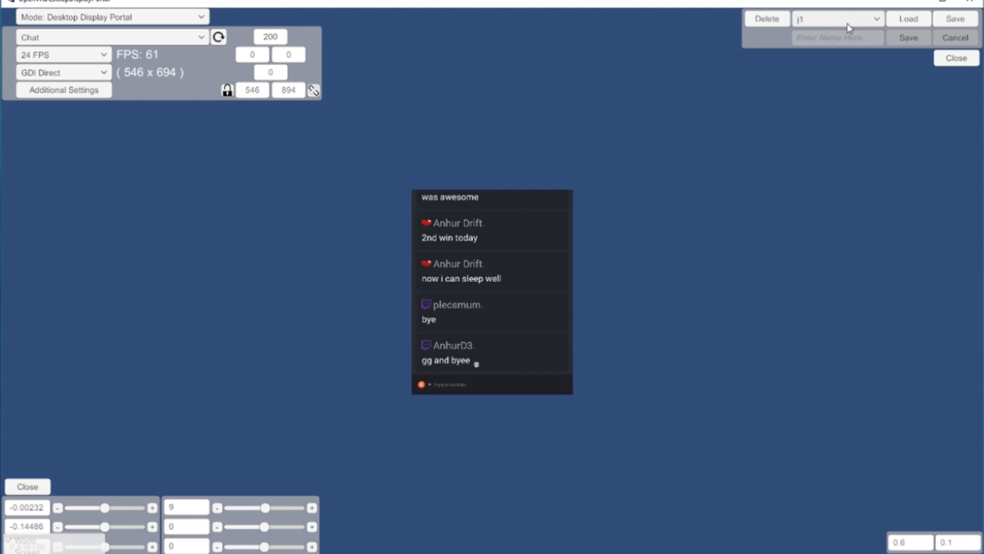
Choose a Screen - Bottom profile from the saved profiles list, replacing j1.
left_click(836, 18)
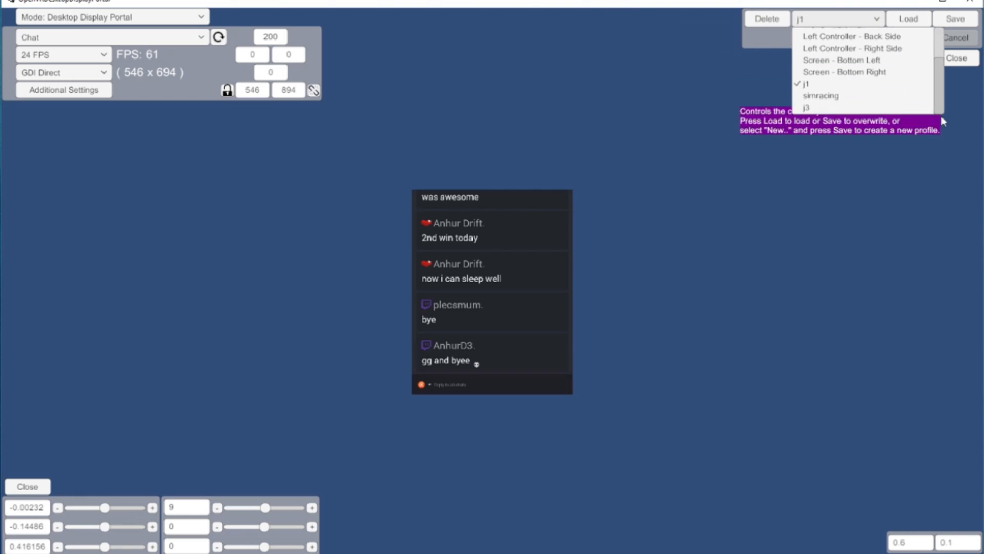
left_click(851, 61)
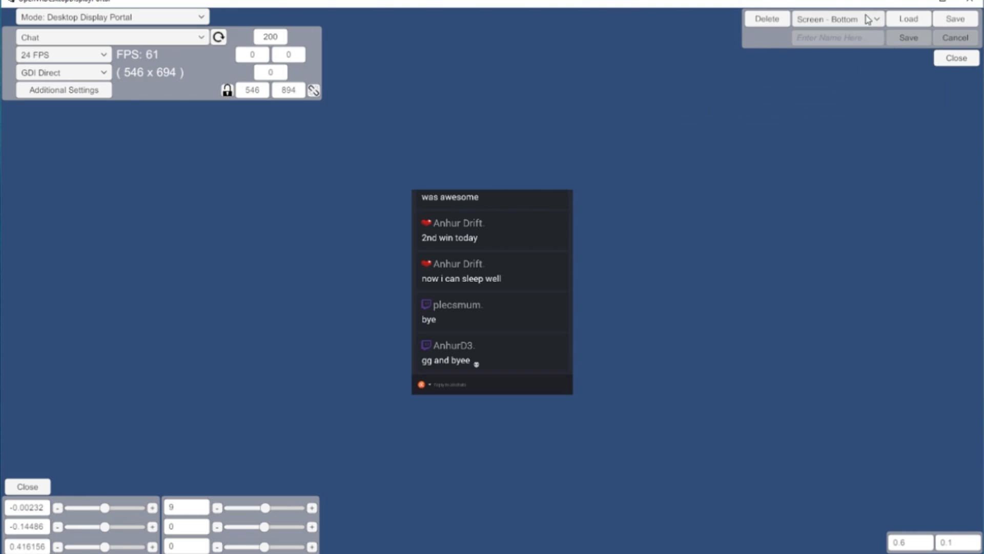
left_click(838, 19)
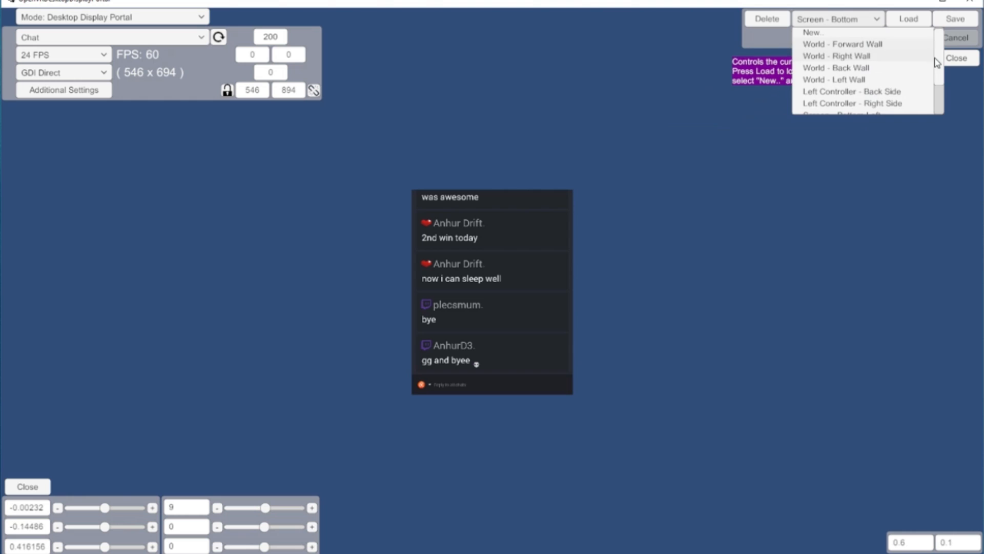
left_click(812, 32)
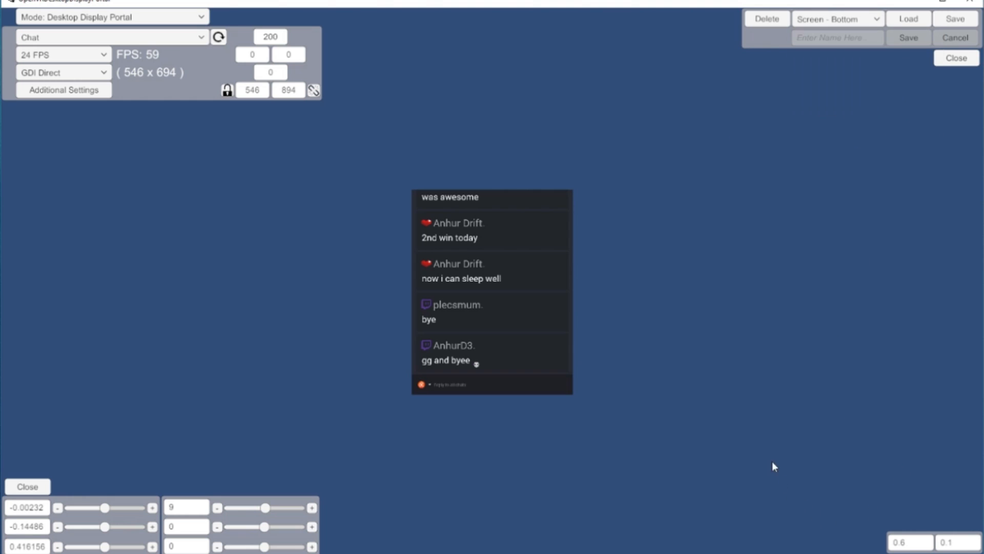
mouse_move(780, 404)
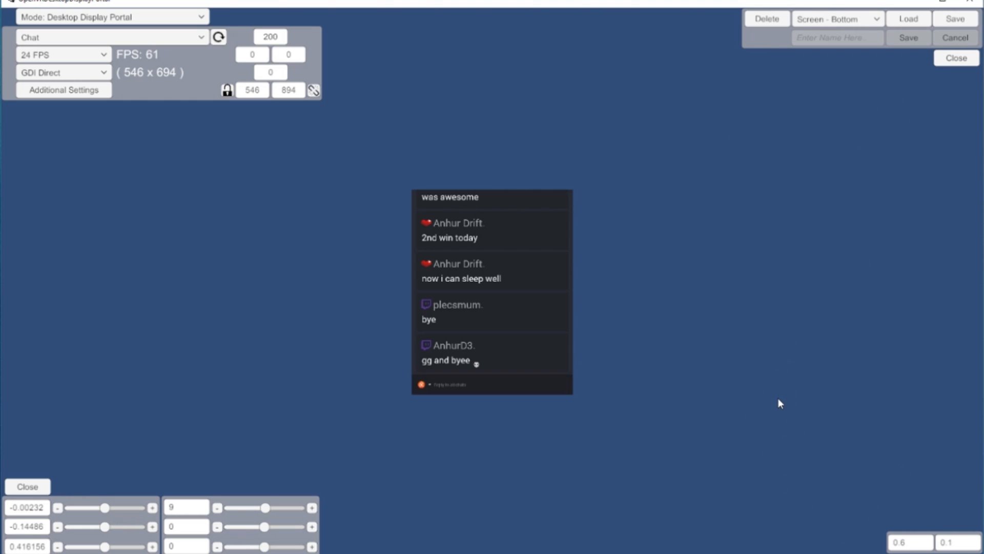
mouse_move(788, 421)
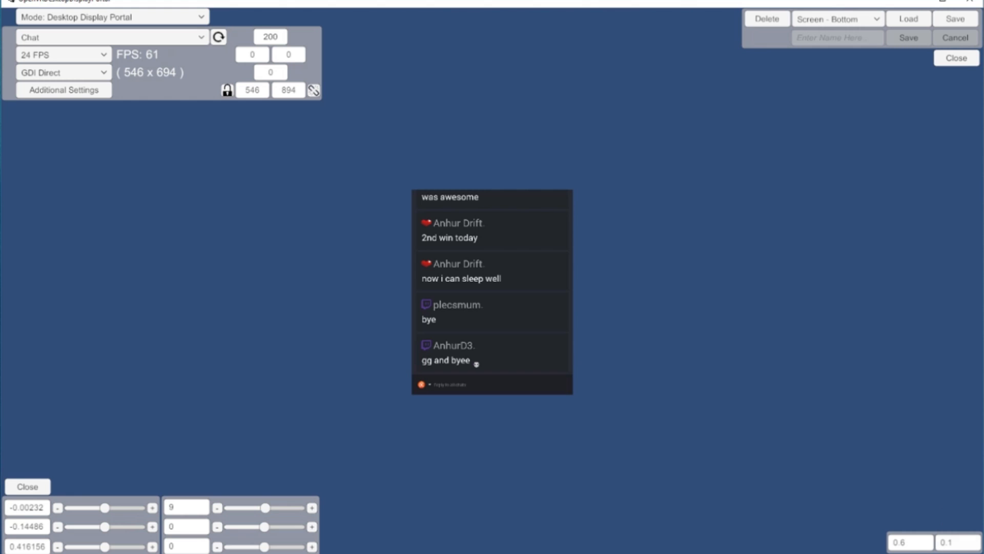
mouse_move(949, 542)
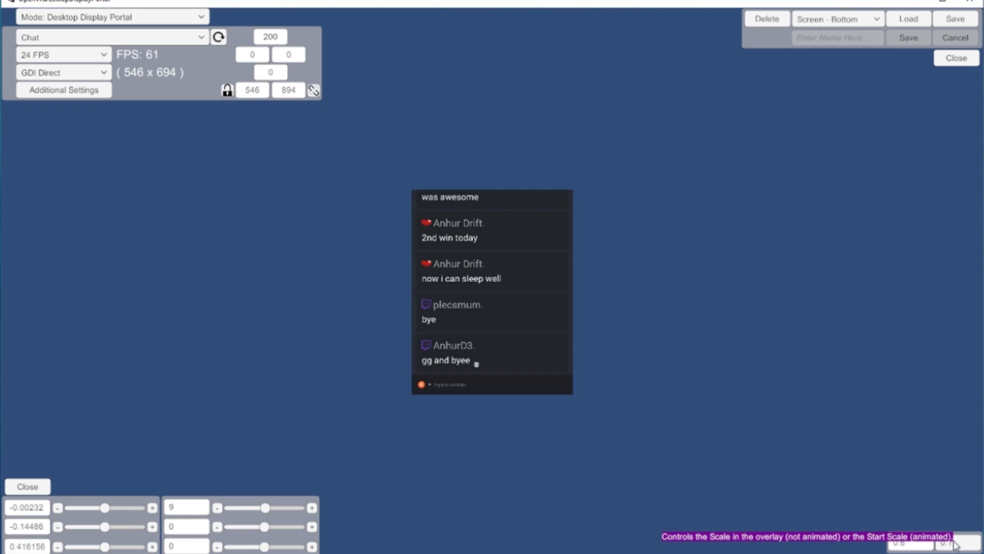